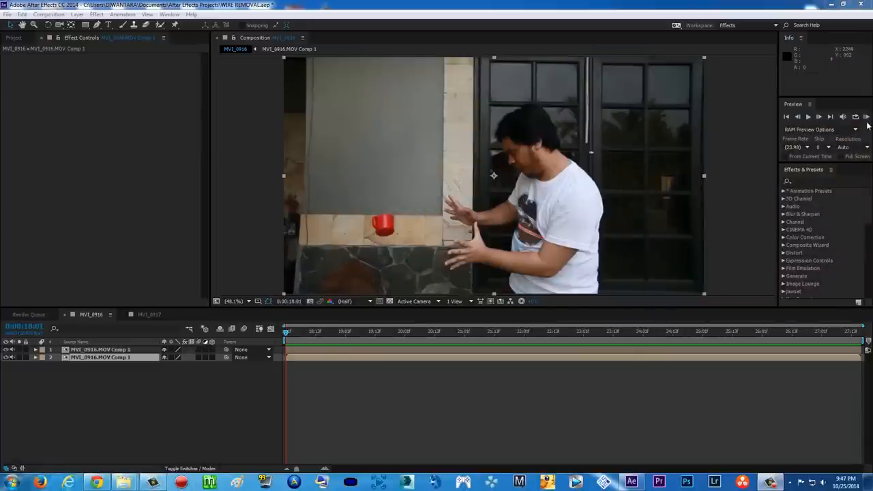
# - RAM-preview the MVI_0917 cup footage and create a new composition from the clip
pyautogui.click(866, 117)
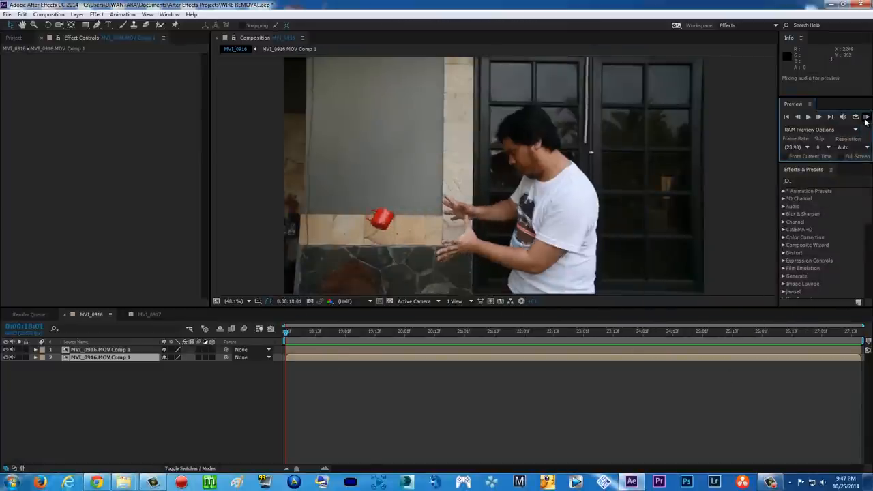
pyautogui.click(807, 117)
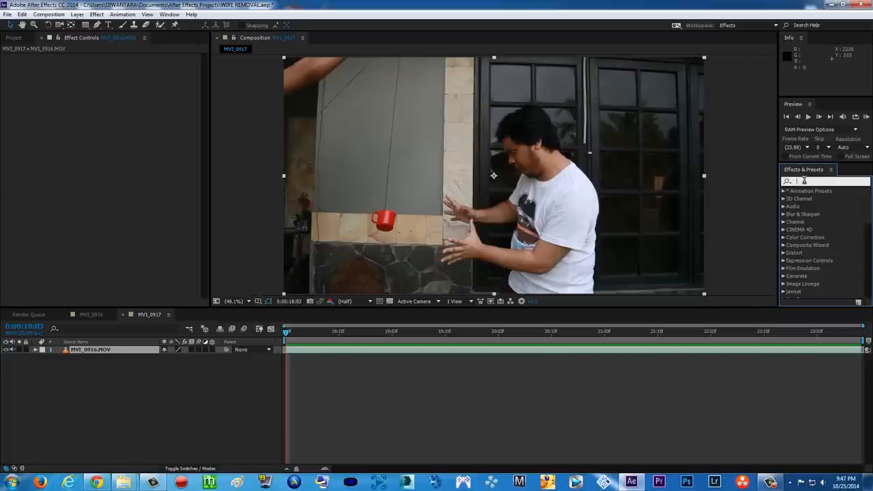
# - Find CC Simple Wire Removal by searching 'wire' and apply it to the cup layer
pyautogui.write('wire')
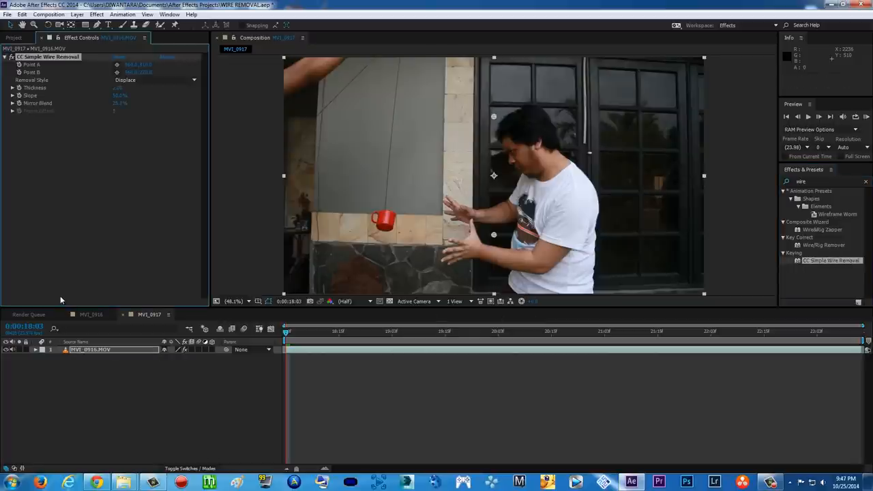
pyautogui.moveTo(48, 64)
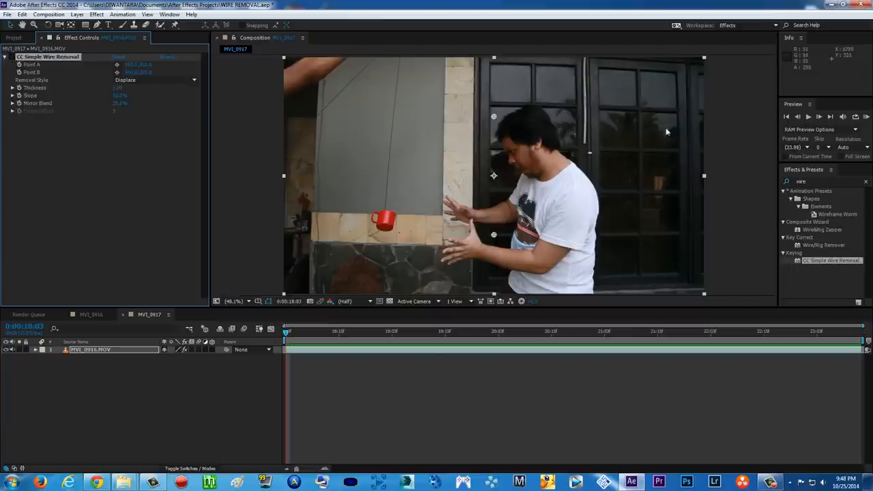
pyautogui.moveTo(575, 194)
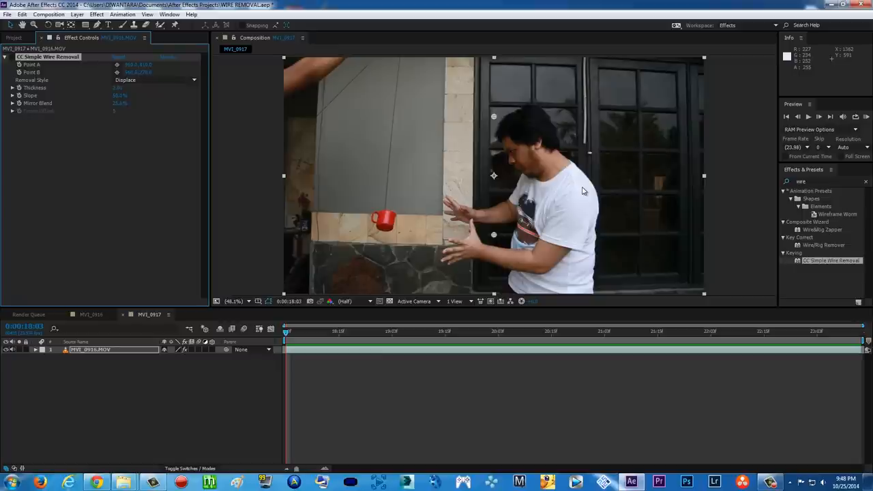
pyautogui.moveTo(334, 109)
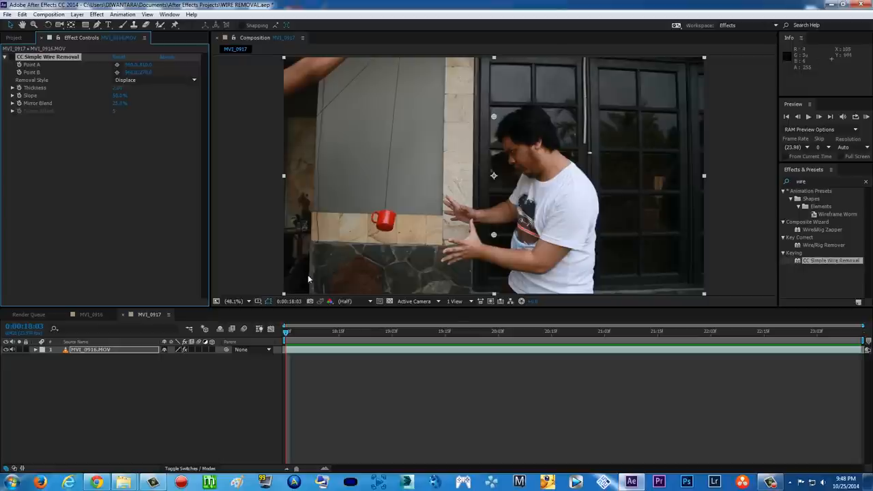
pyautogui.moveTo(313, 278)
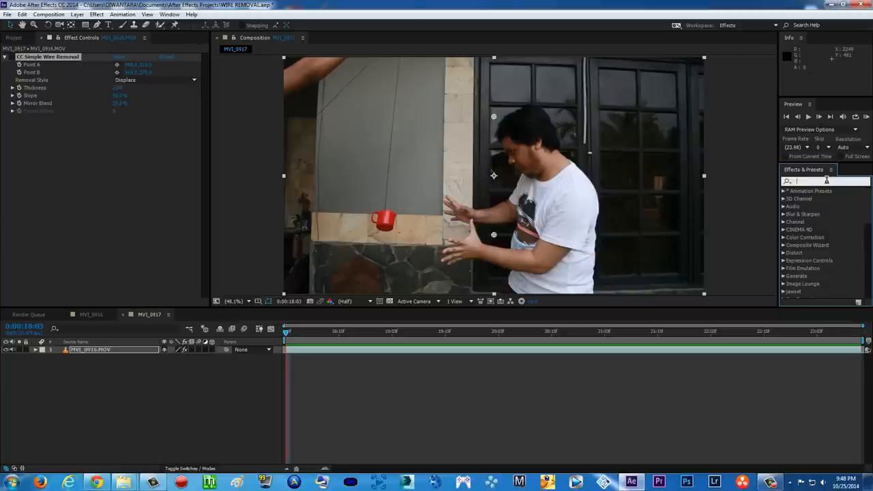
# - Search 'lens' and apply CC Lens above CC Simple Wire Removal in Effect Controls
pyautogui.write('lens')
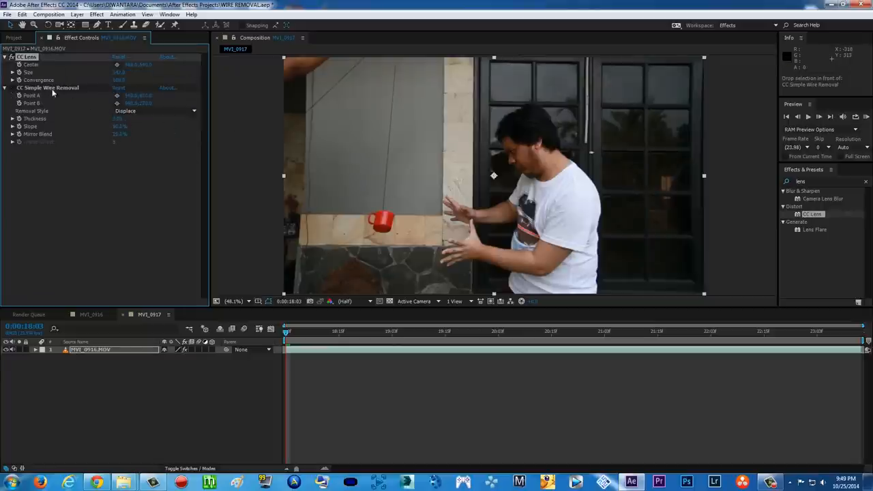
# - Select CC Simple Wire Removal so Point A and Point B can be placed on the string's ends
pyautogui.click(46, 87)
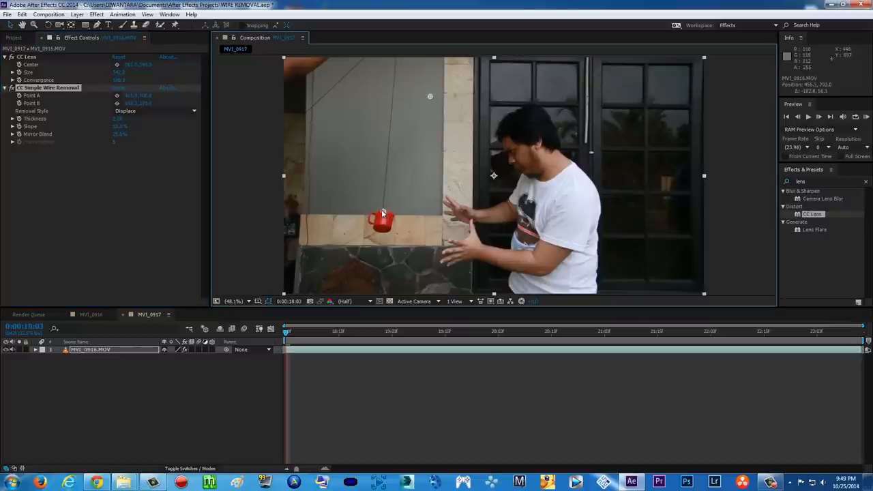
pyautogui.moveTo(389, 190)
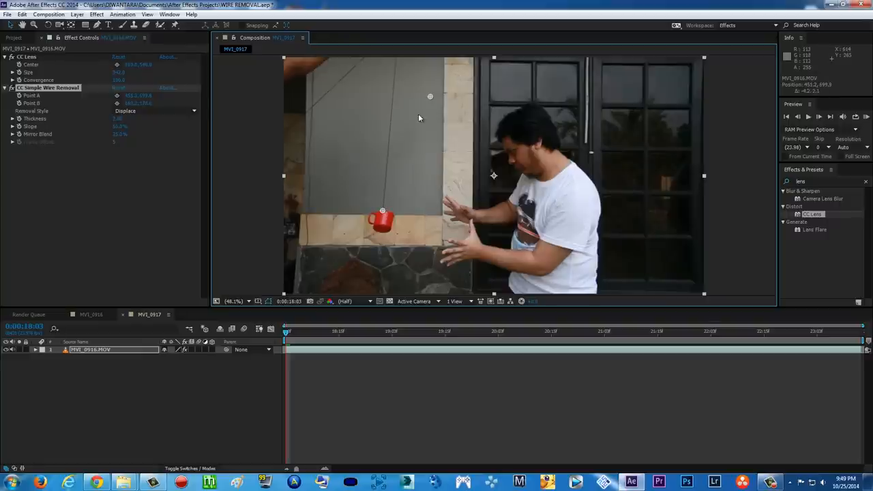
pyautogui.moveTo(398, 57)
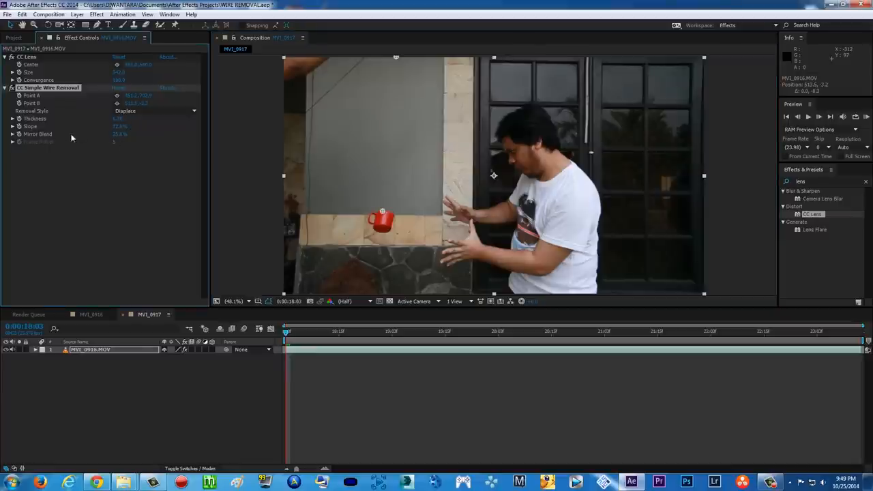
pyautogui.moveTo(367, 201)
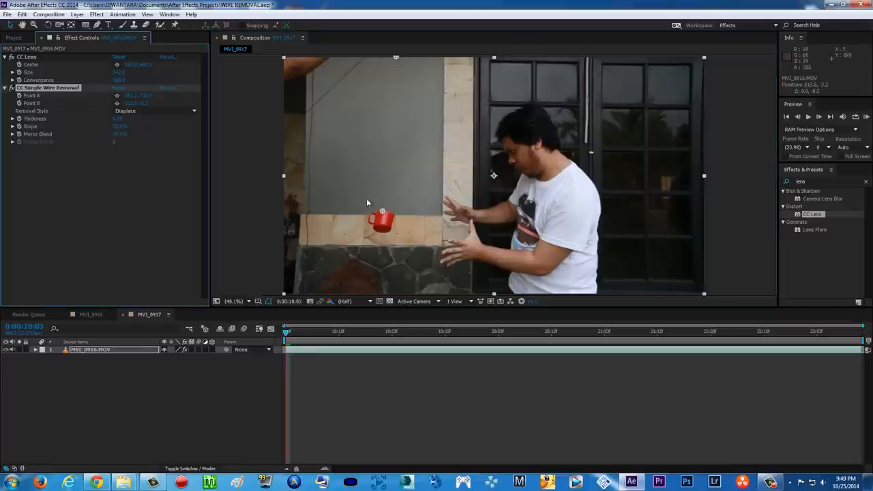
pyautogui.moveTo(385, 154)
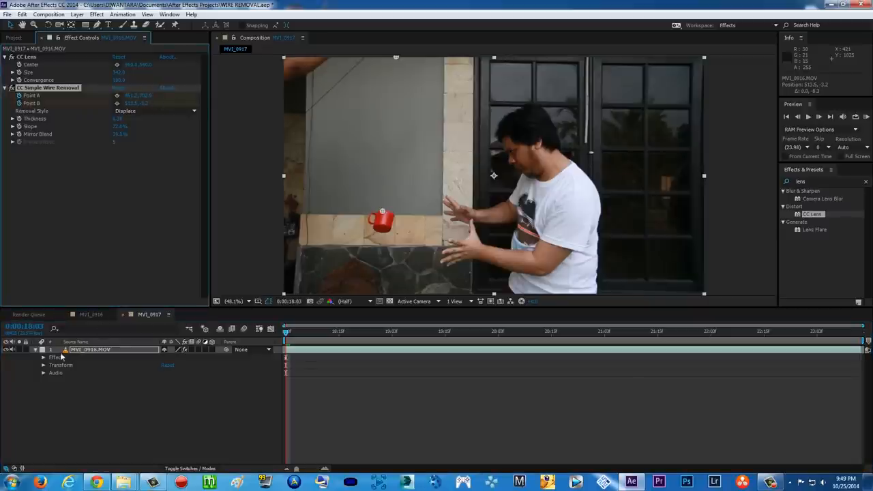
# - Keyframe Point A and Point B at successive frames, then bring up the Hobbit behind-the-scenes video
pyautogui.click(43, 357)
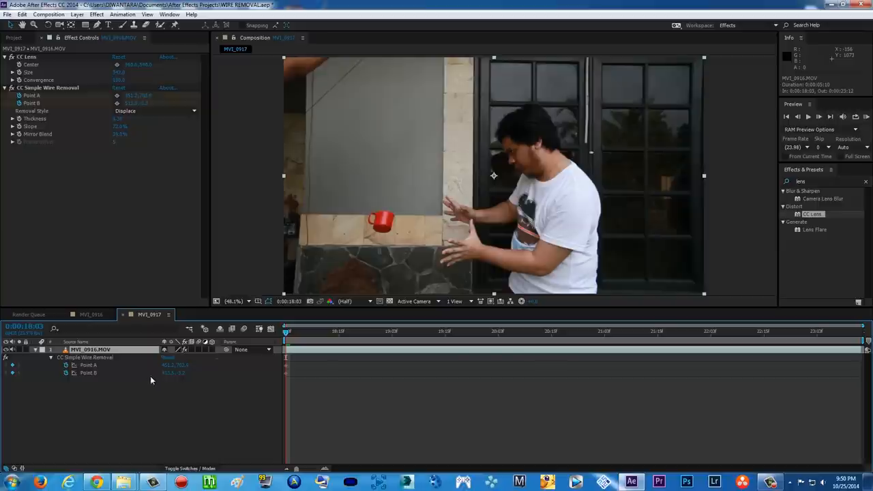
pyautogui.moveTo(293, 387)
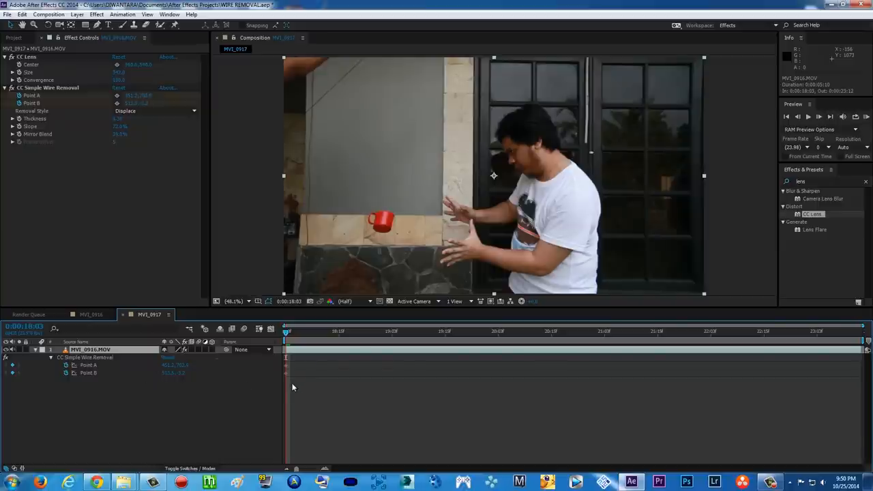
pyautogui.moveTo(295, 347)
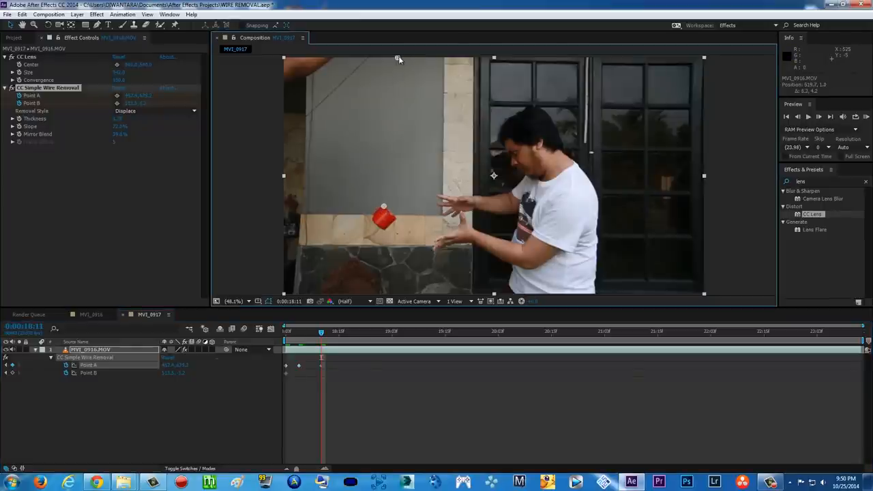
pyautogui.click(344, 333)
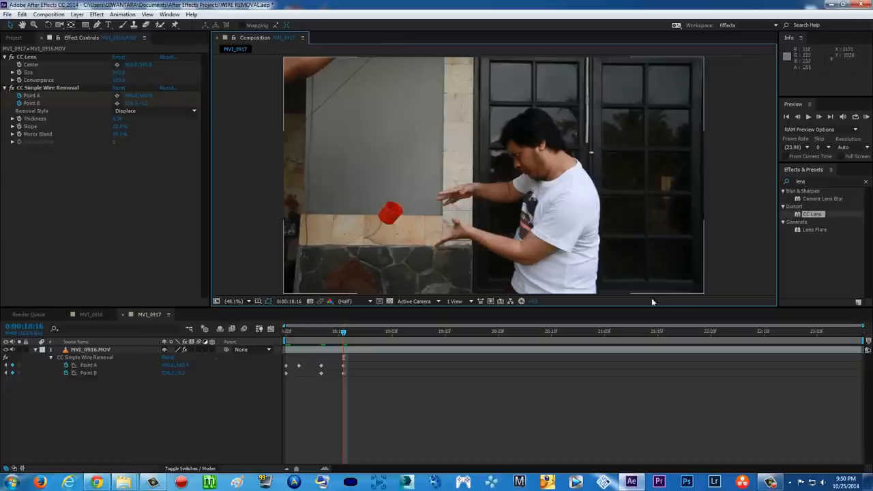
pyautogui.moveTo(515, 298)
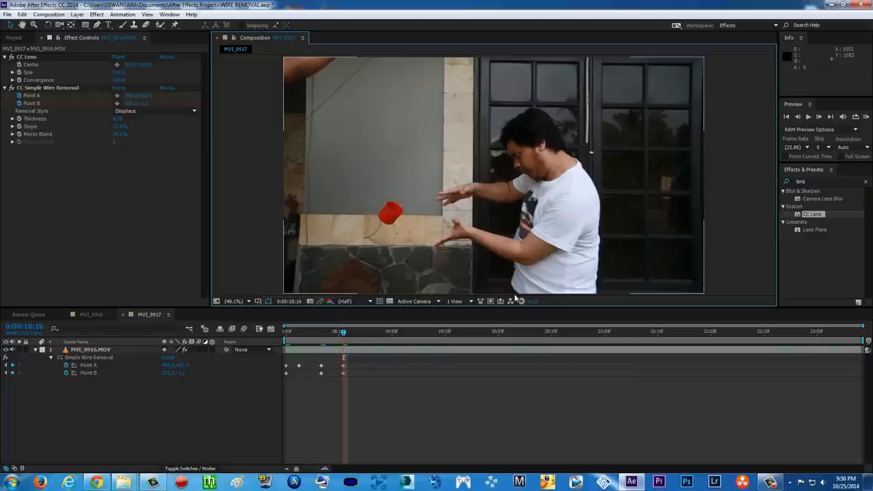
pyautogui.moveTo(585, 239)
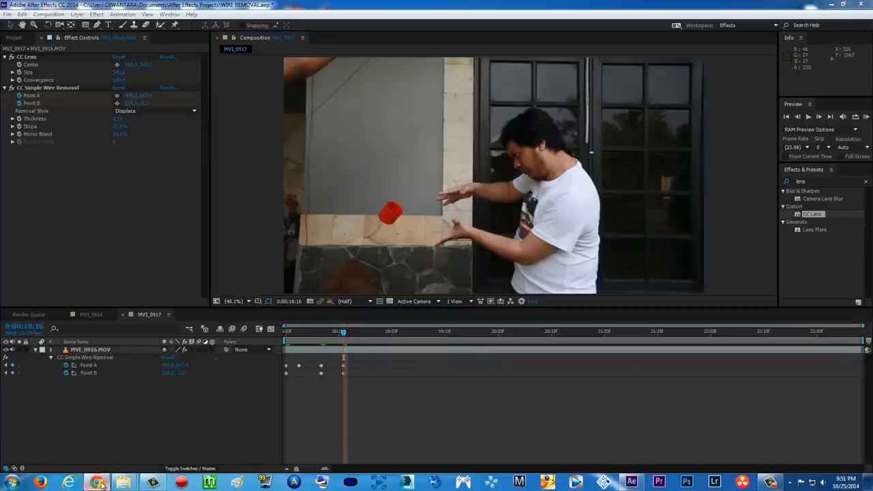
pyautogui.click(95, 483)
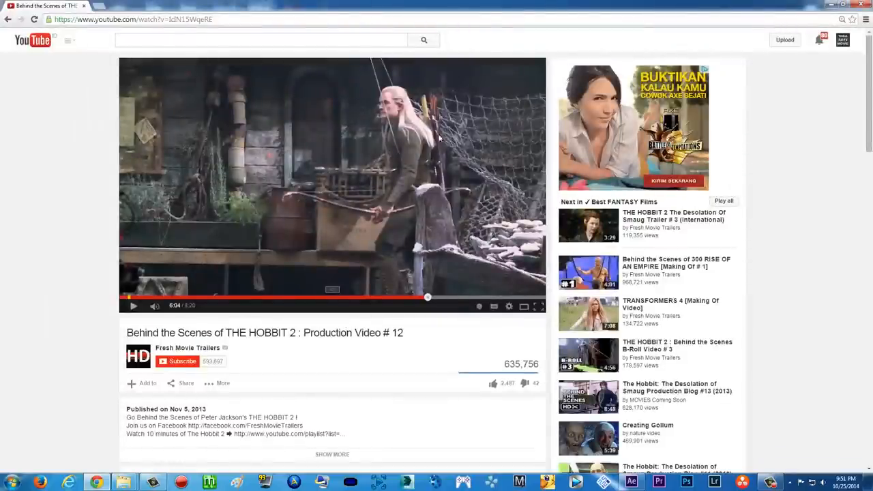
# - Play the Hobbit 2 behind-the-scenes video on YouTube before returning to After Effects
pyautogui.click(134, 305)
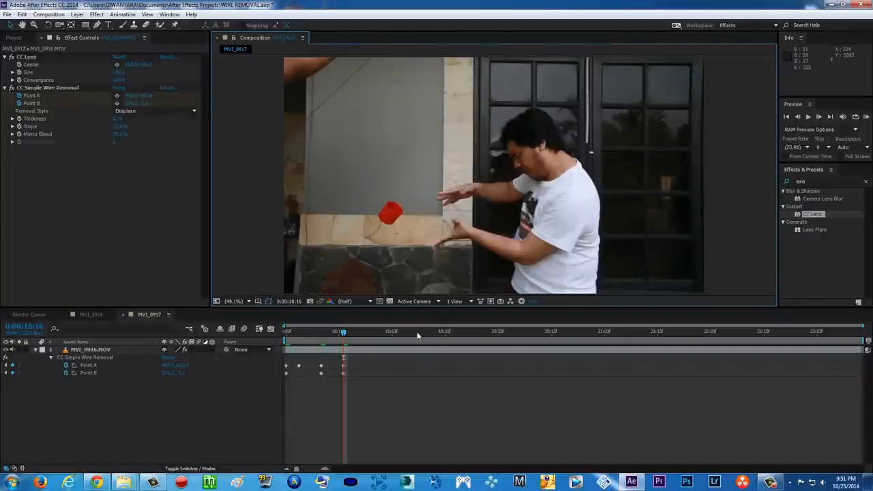
pyautogui.moveTo(235, 376)
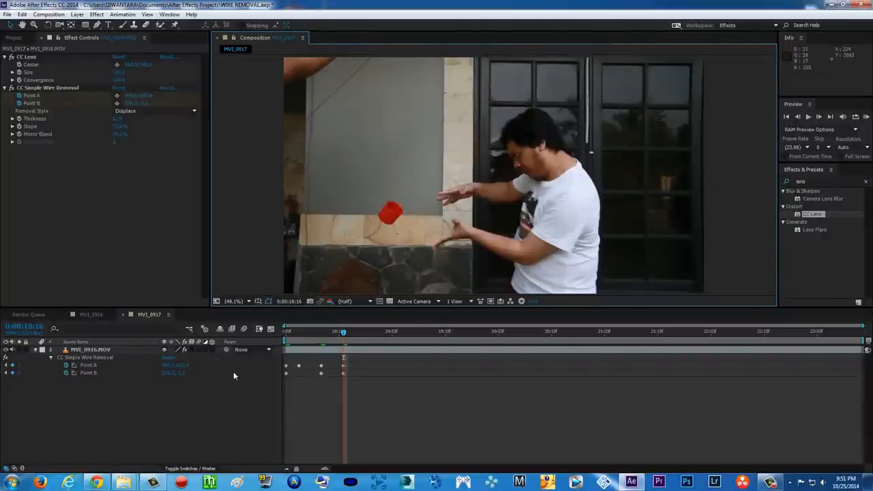